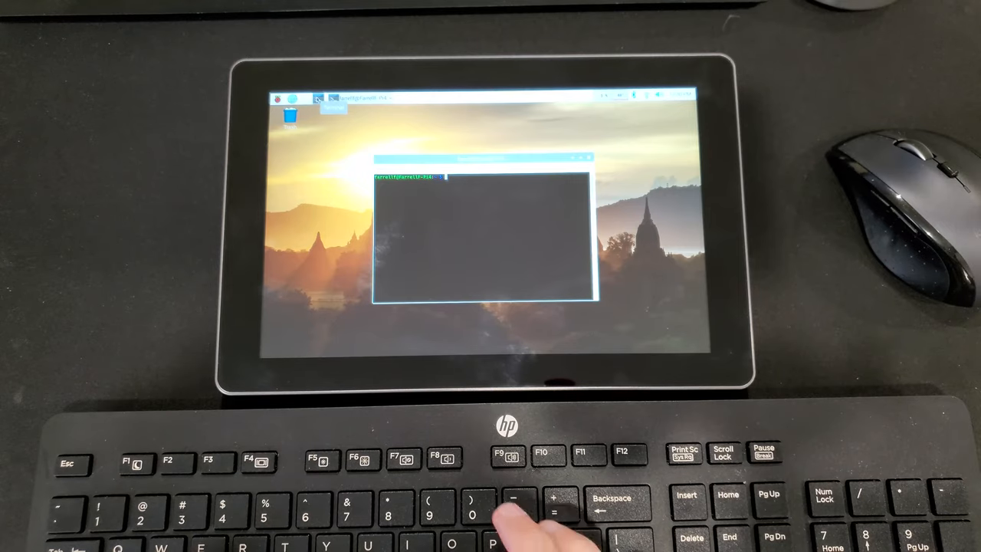
- Git clone the auto-rotate repository and run its installer with sudo python3 install.py
type("git clone https://github.com/raspad-tablet/raspad-auto")
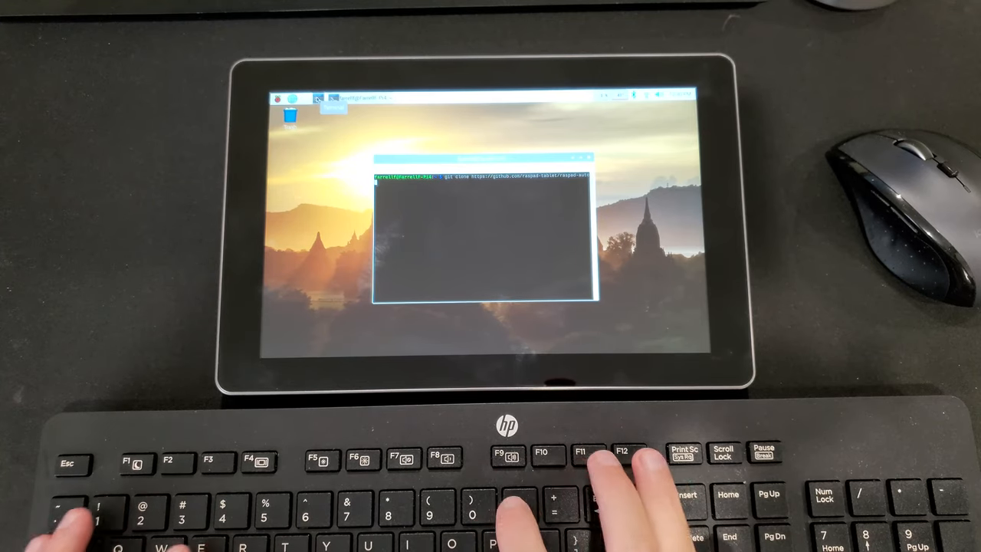
key("Return")
type("cd raspad-auto-rotator/")
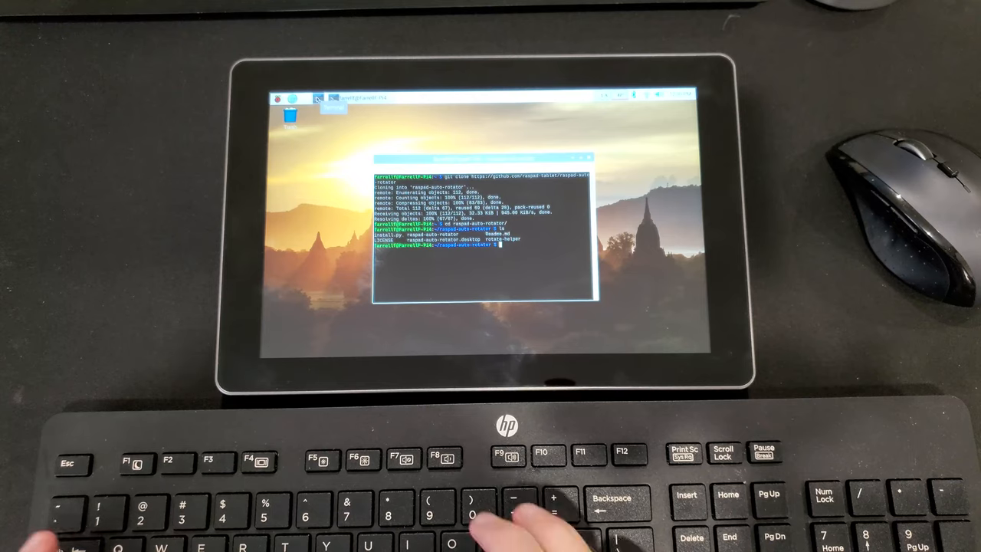
type("sudo python3 install.py")
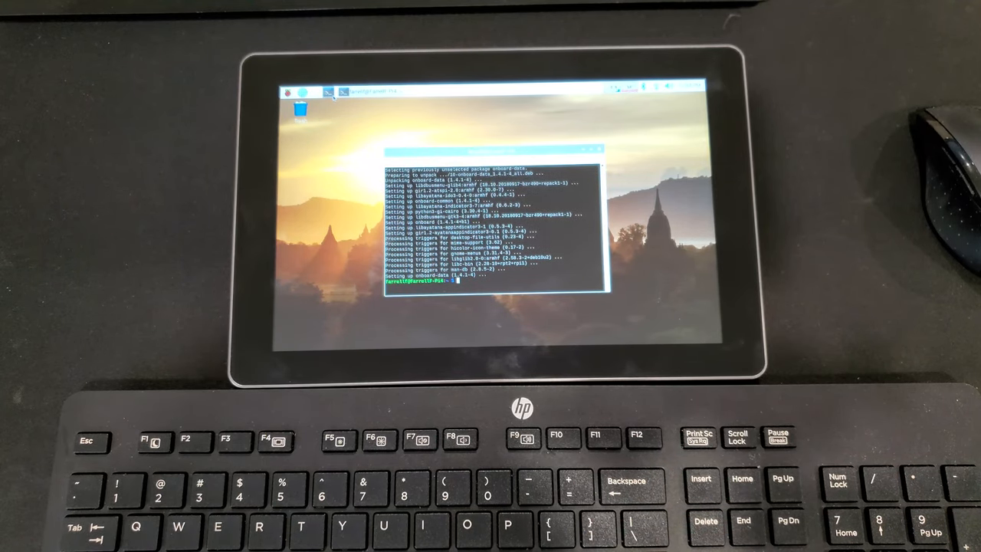
- Install the at-spi2-core accessibility package with sudo apt install
type("sudo apt install at-spi2-core")
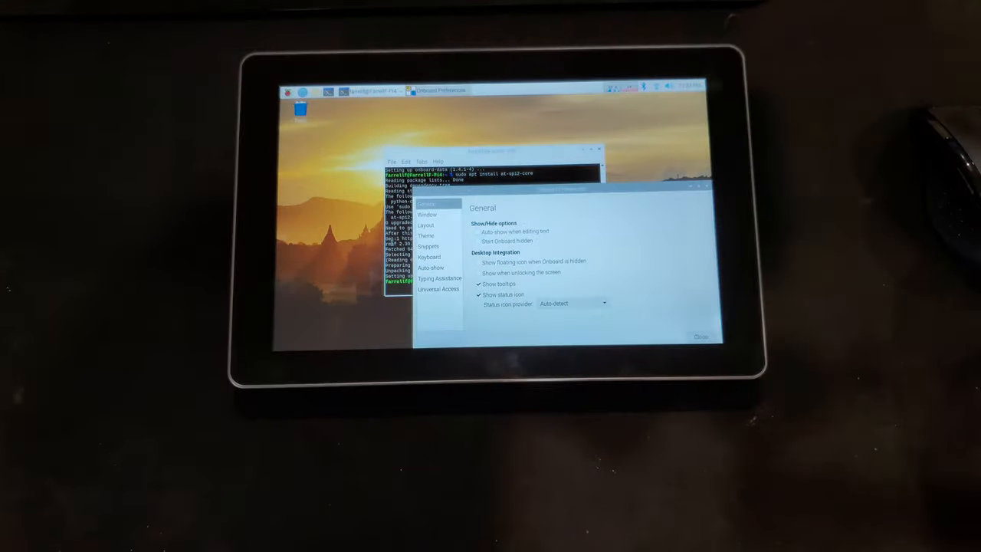
- Enable auto-show when editing text in Onboard Preferences and view the window settings
left_click(478, 231)
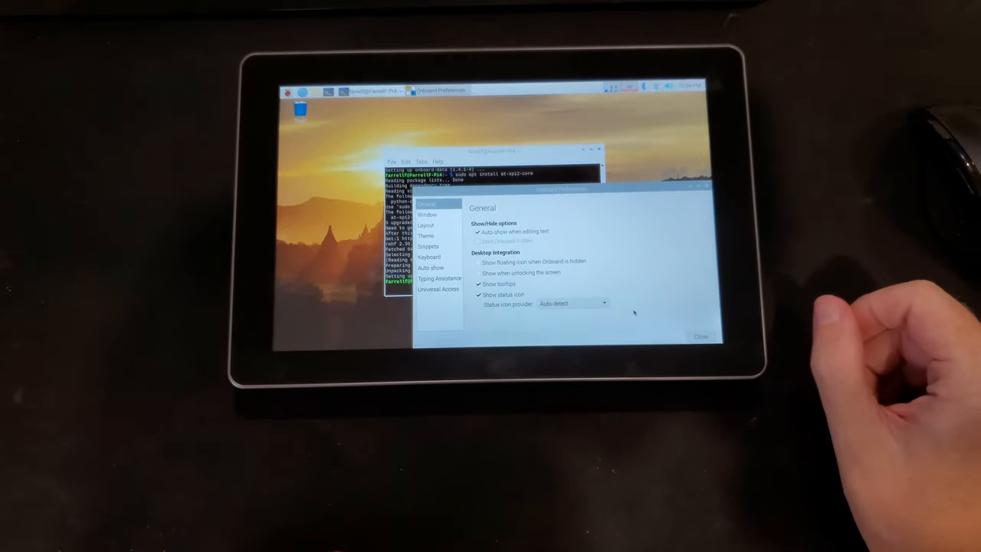
left_click(479, 295)
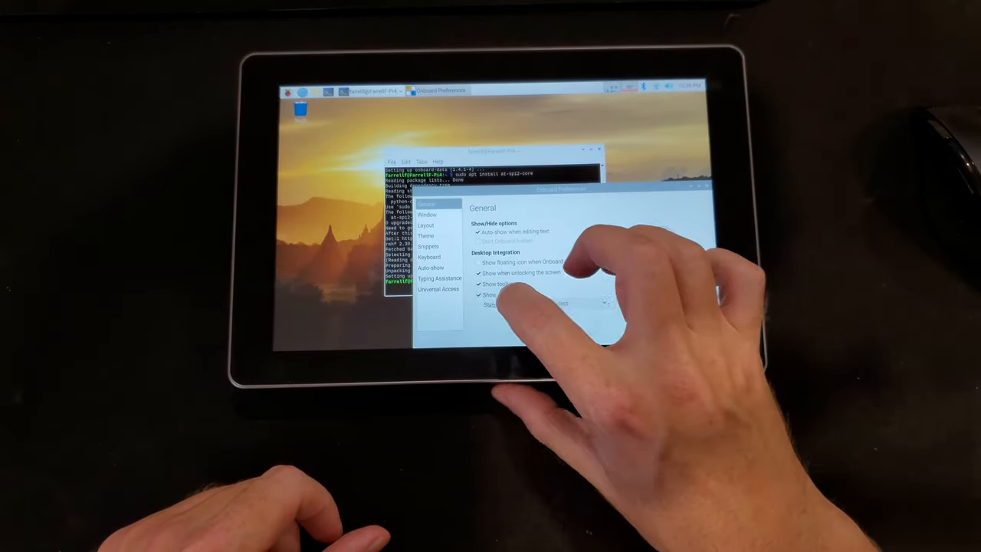
left_click(426, 214)
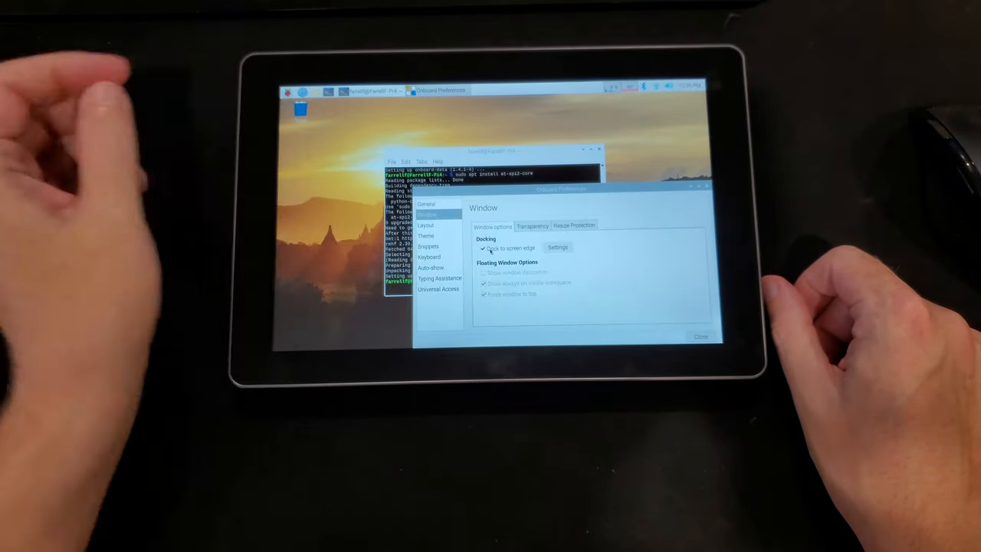
- Review the auto-show and layout pages, then close Onboard Preferences
left_click(431, 267)
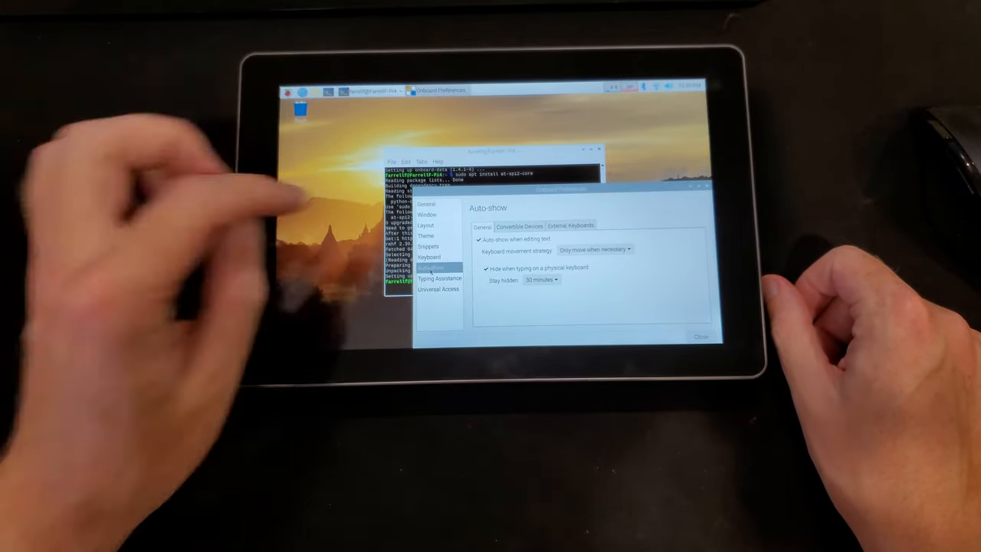
left_click(427, 236)
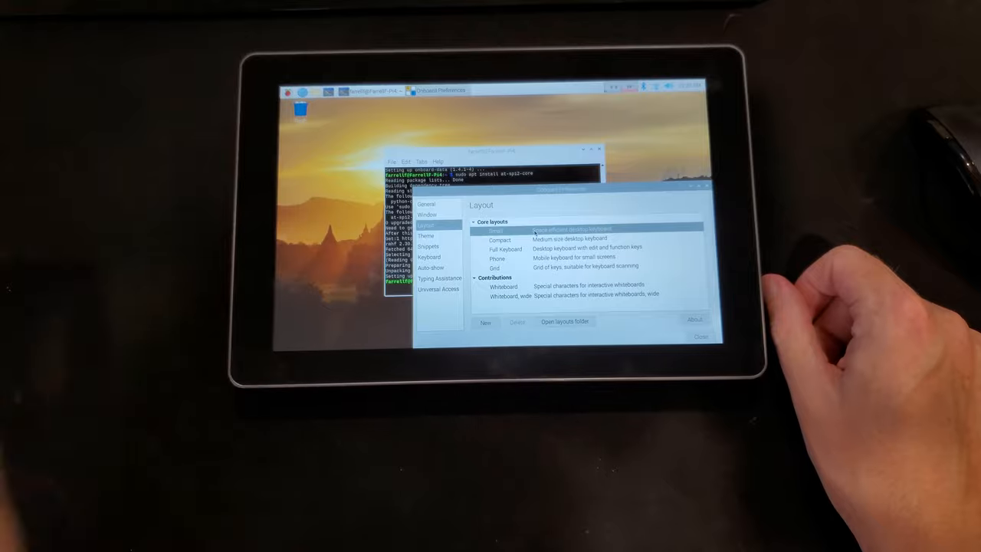
left_click(426, 236)
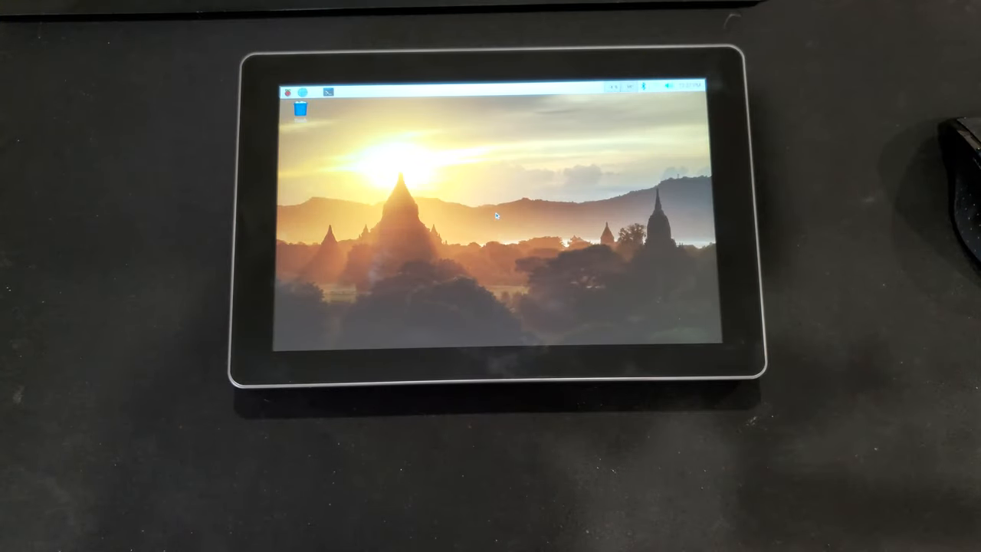
- Reopen Onboard Preferences on its General page from the menu
left_click(293, 93)
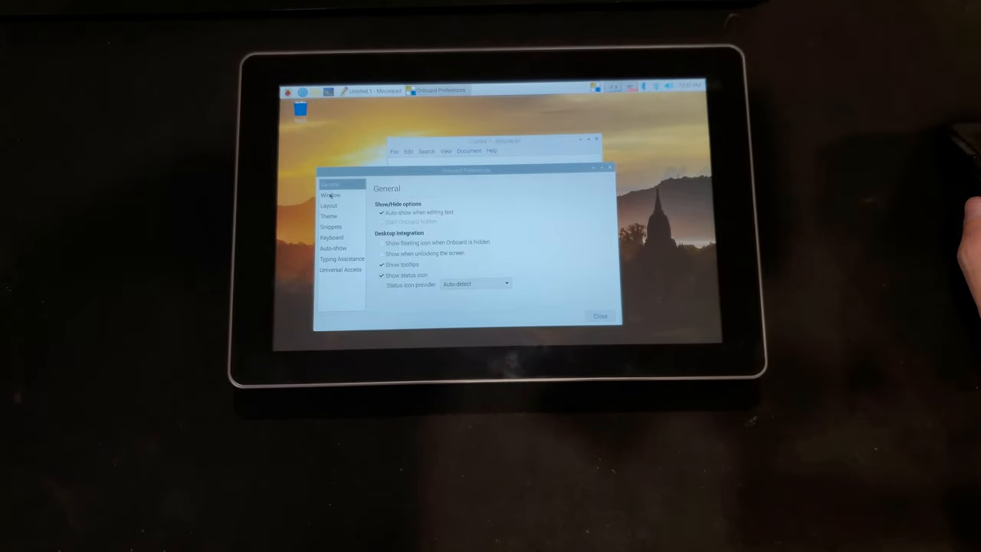
- Dock the Onboard keyboard along the bottom of the screen
left_click(328, 216)
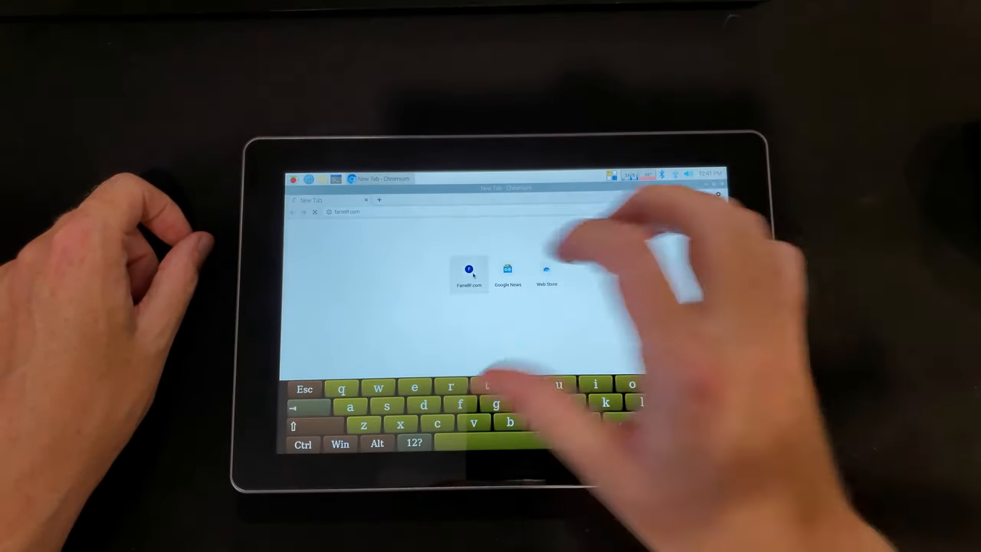
- Load the first speed-dial site in Chromium and scroll down its page
left_click(469, 269)
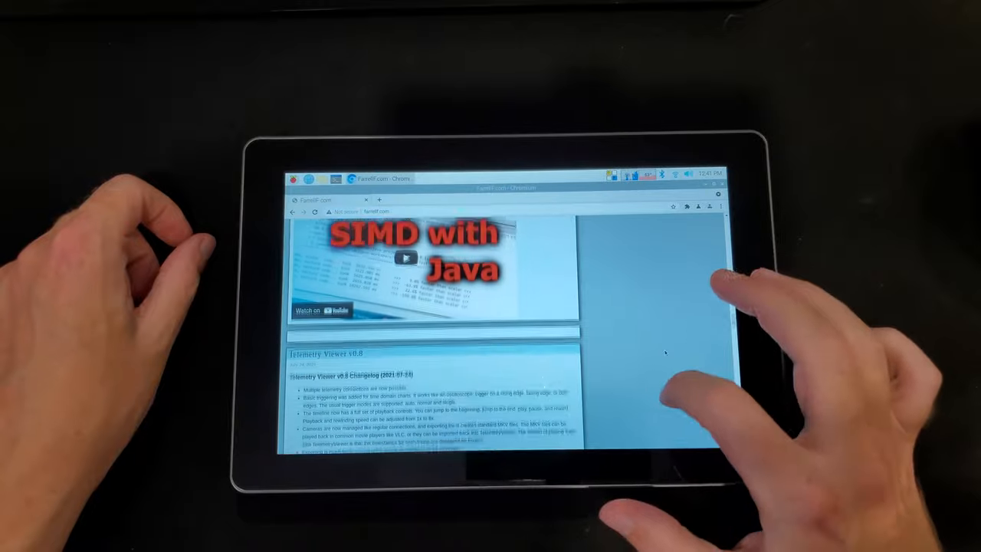
scroll("down", 3)
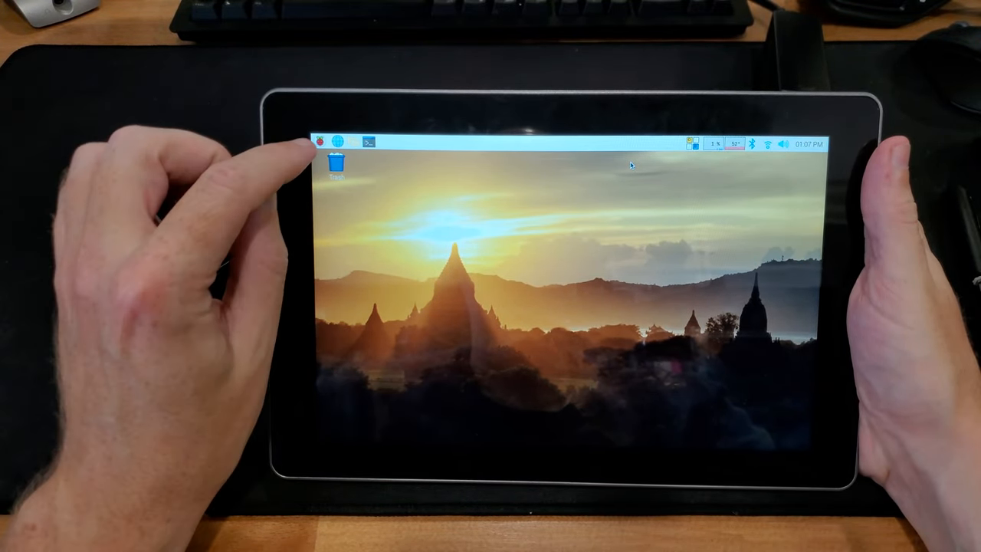
- Launch Text Editor from Accessories and type 'tfdft' into Mousepad from the on-screen keyboard
left_click(319, 141)
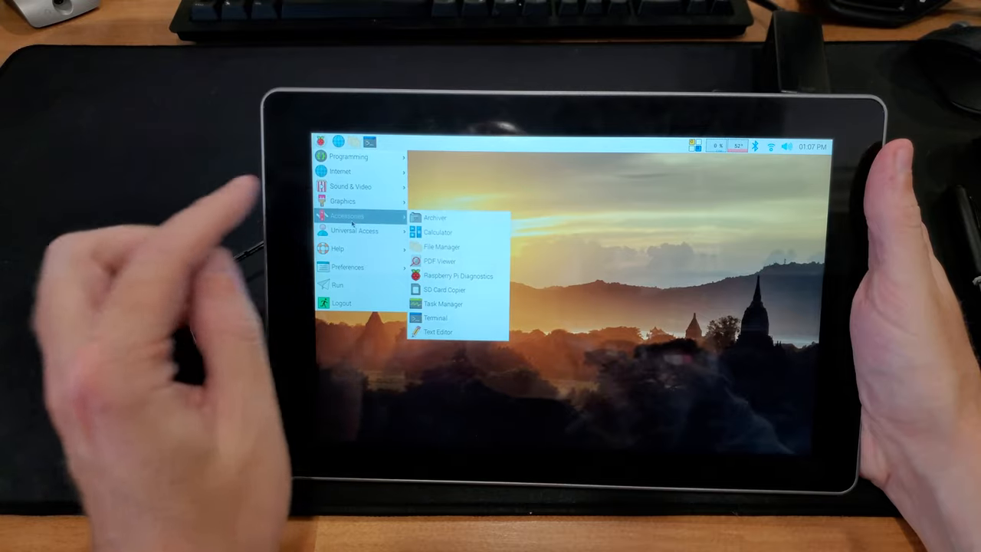
left_click(439, 331)
type("fb")
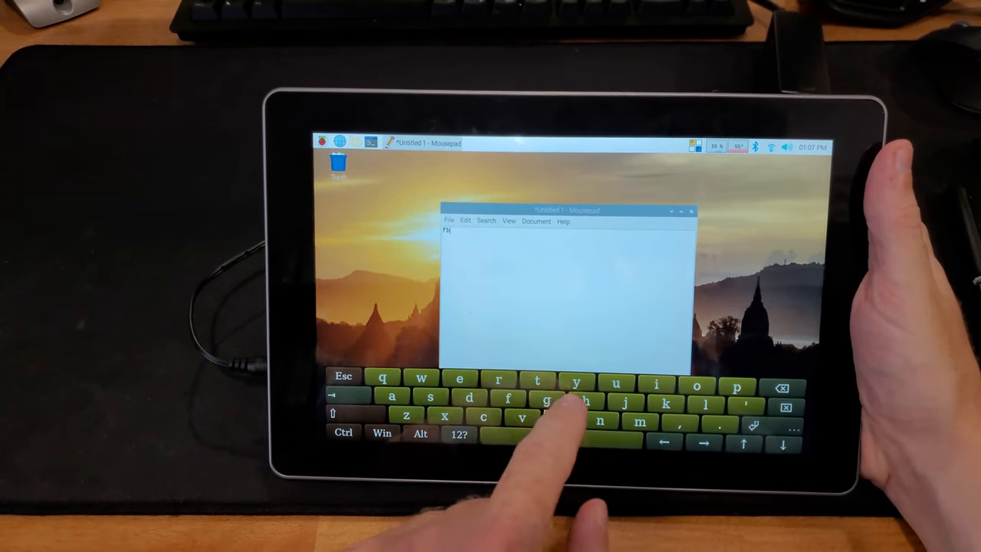
type("tfdft")
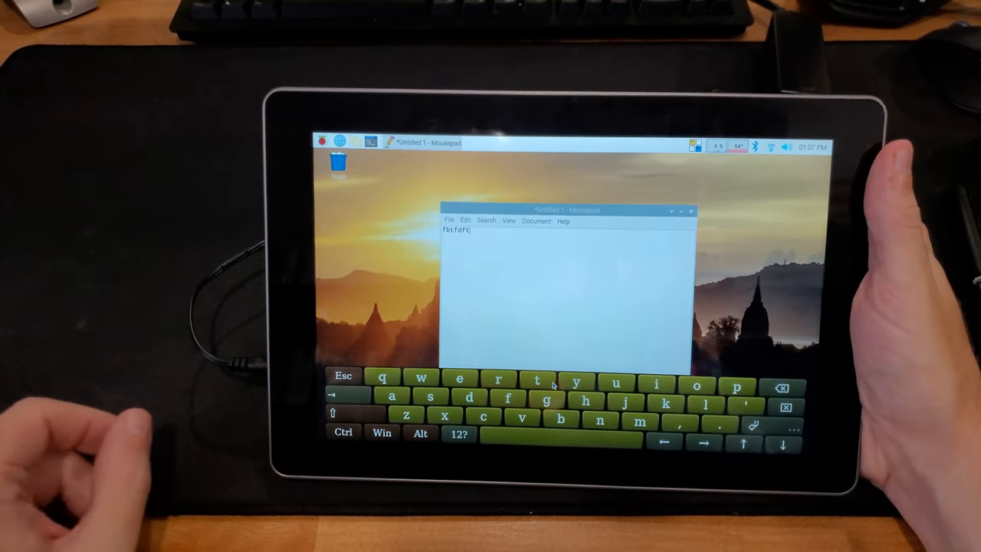